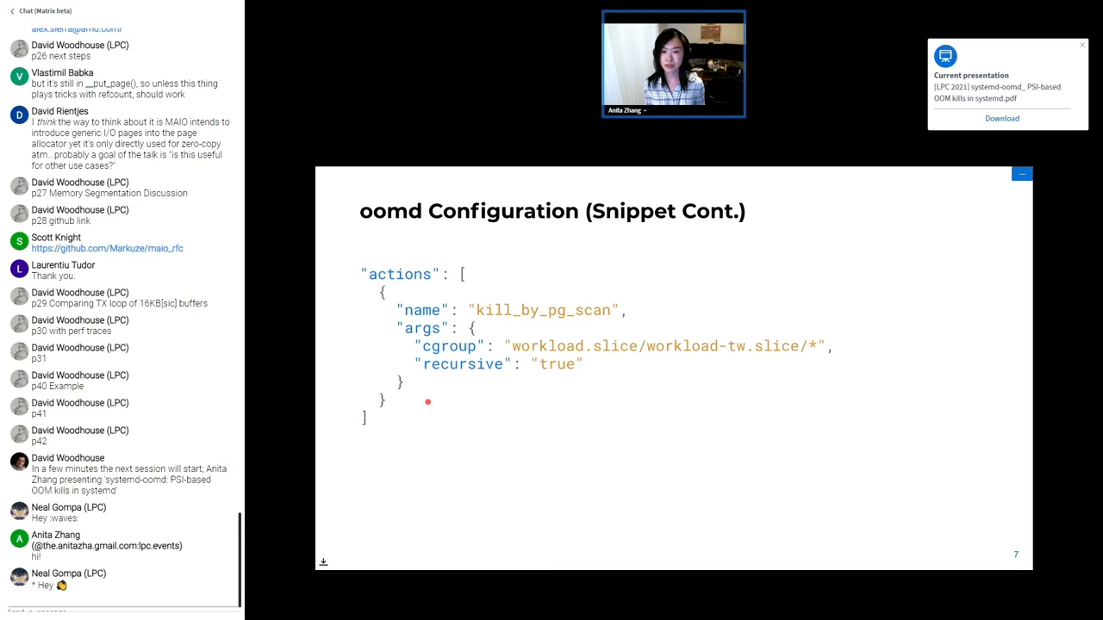
mouse_move(617, 445)
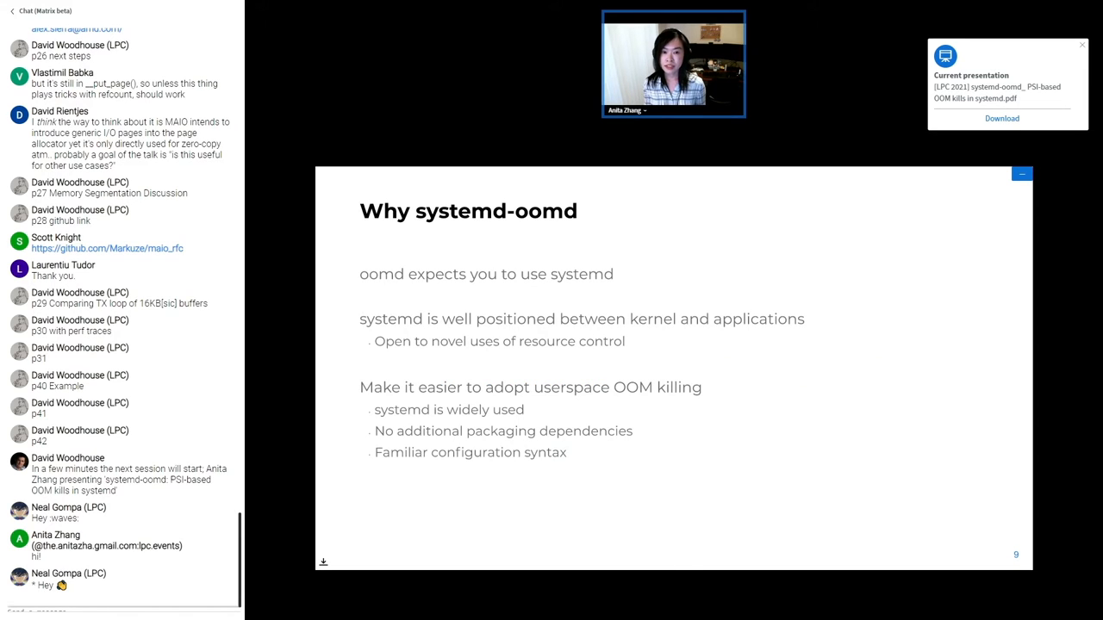
scroll(down, 3)
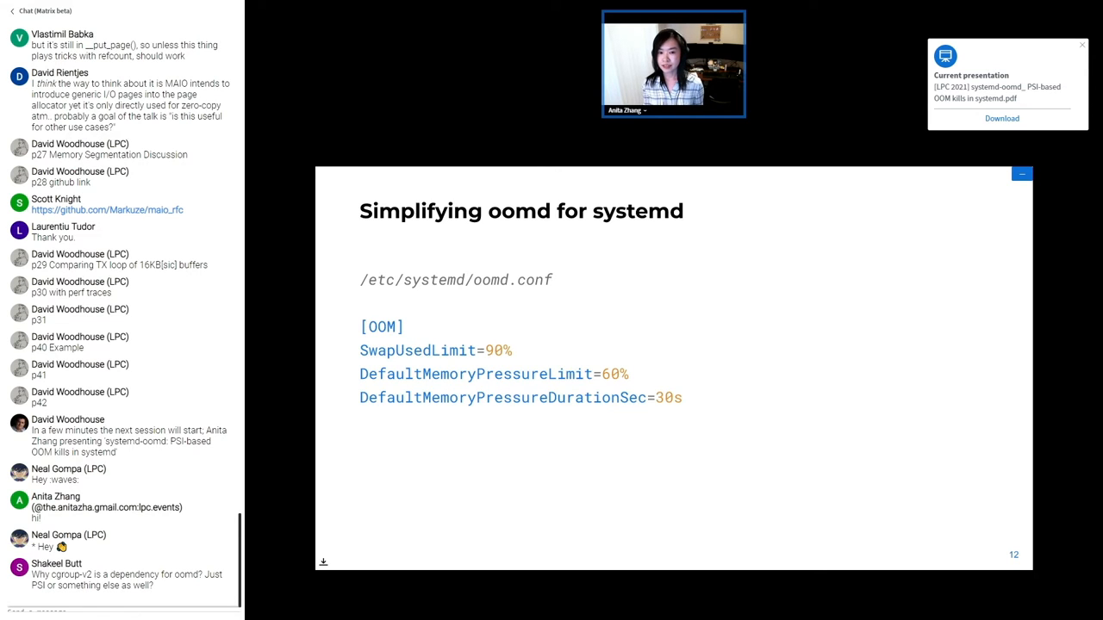
scroll(down, 3)
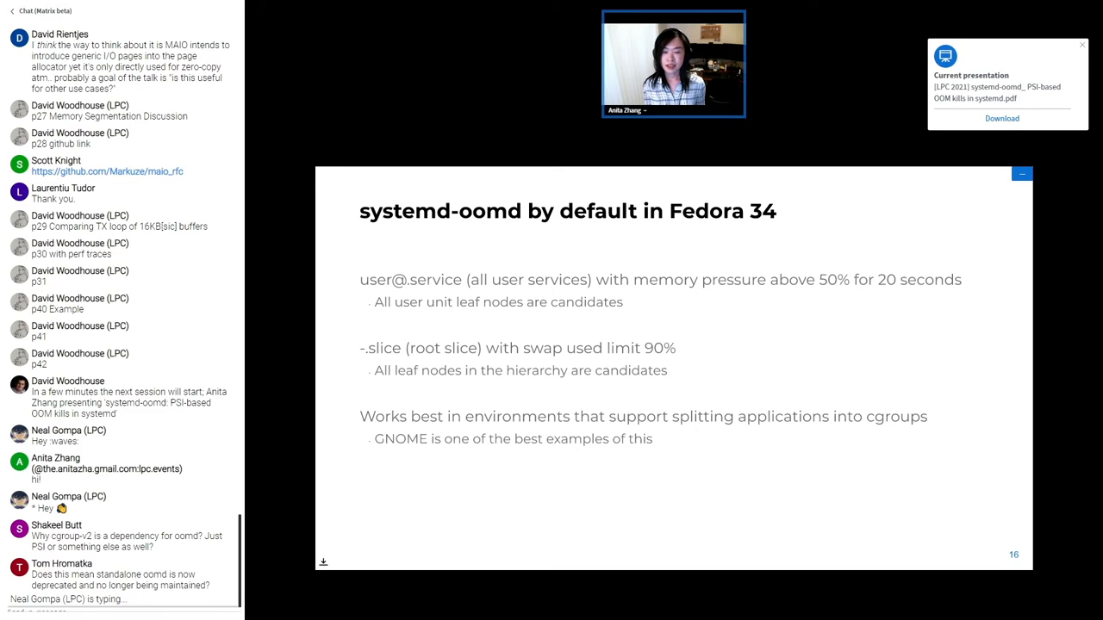
scroll(down, 3)
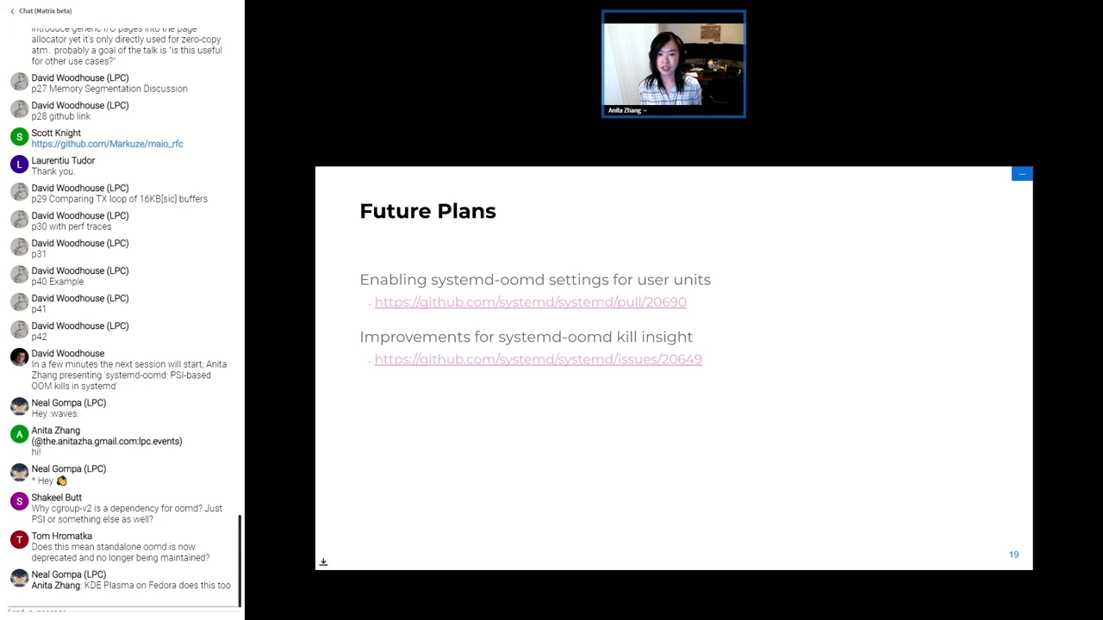
scroll(down, 3)
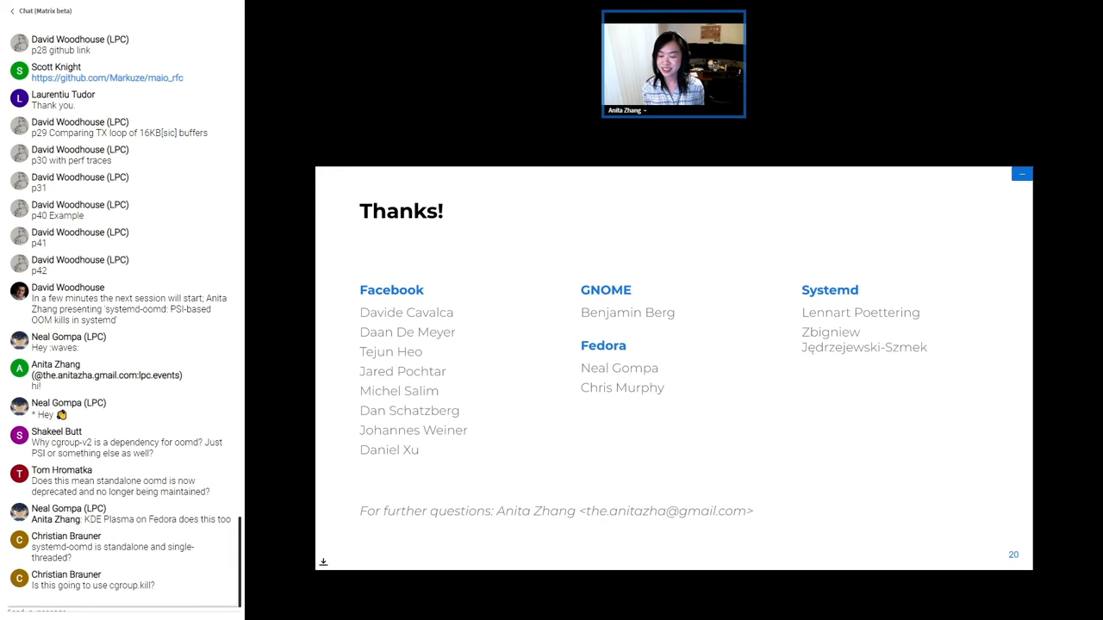
scroll(down, 3)
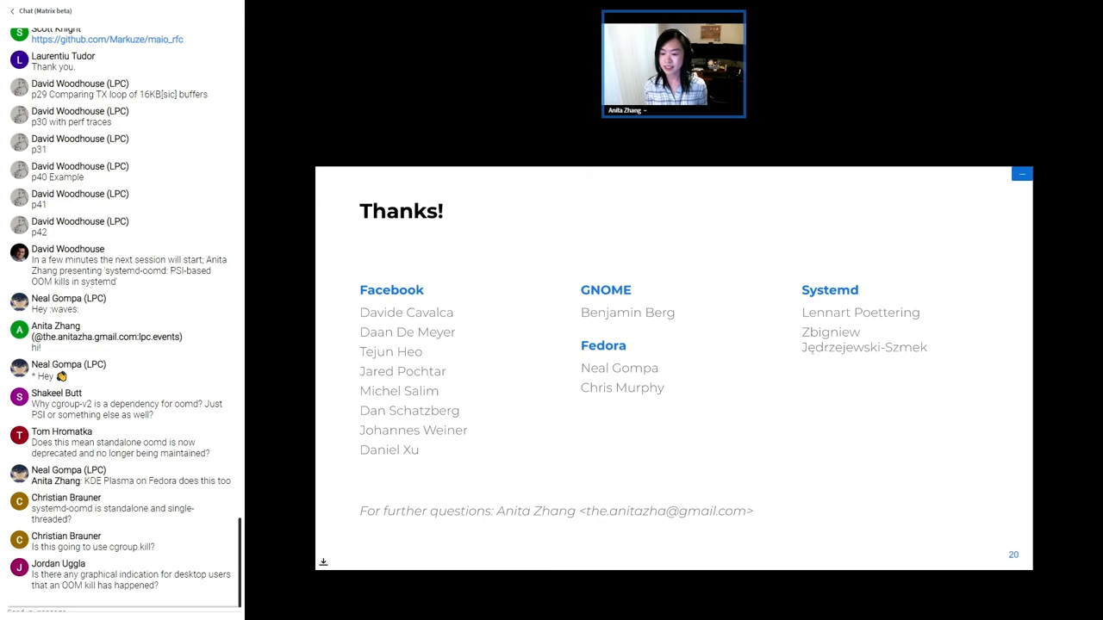
scroll(down, 3)
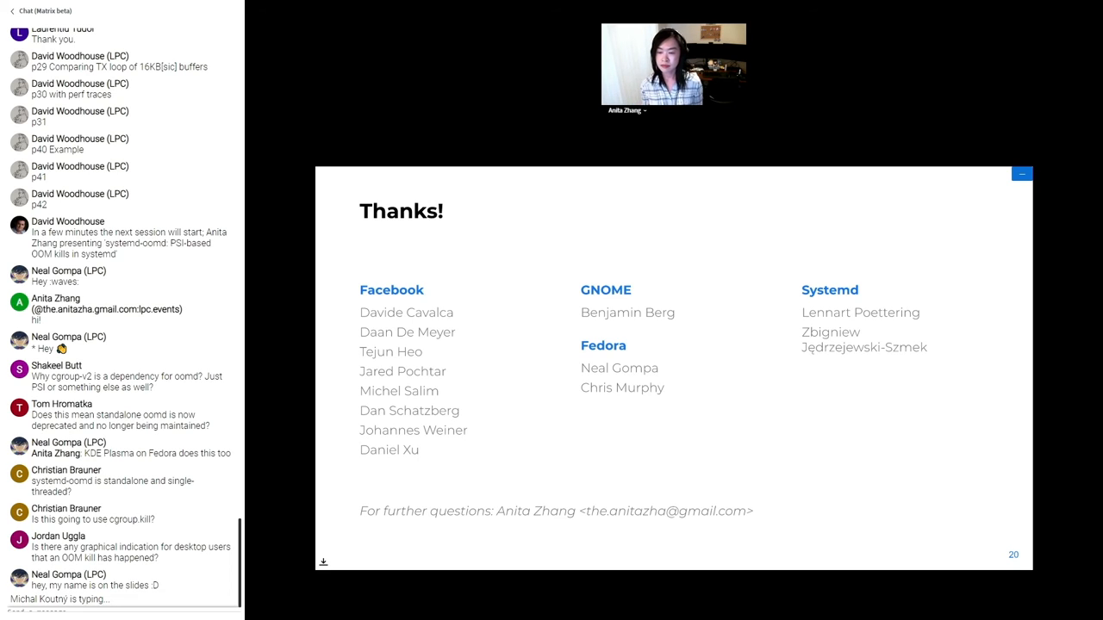
scroll(down, 3)
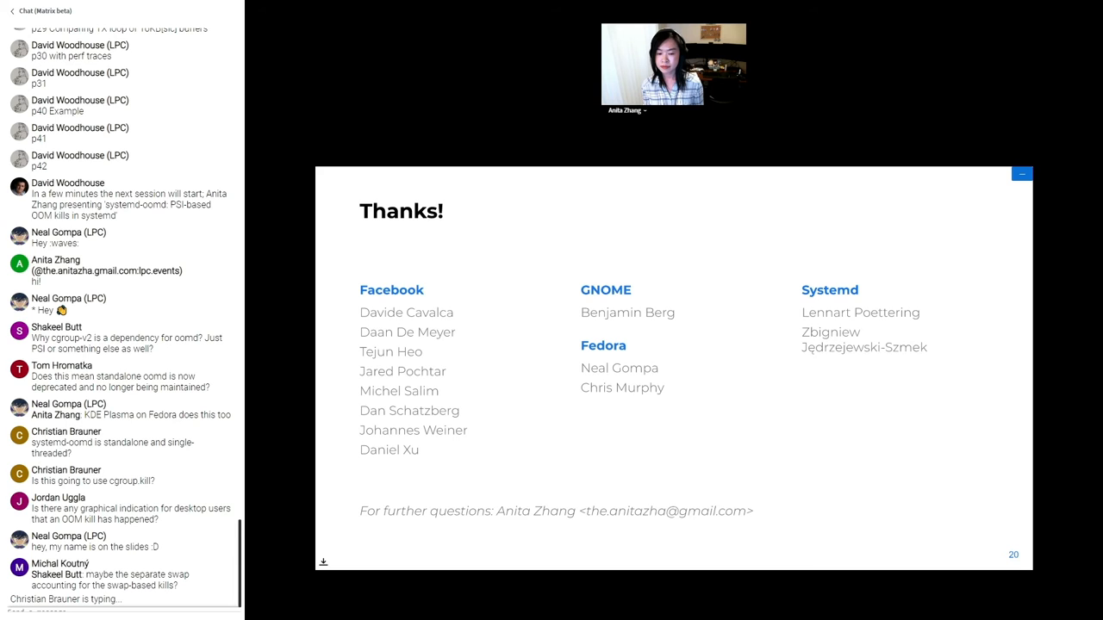
scroll(down, 3)
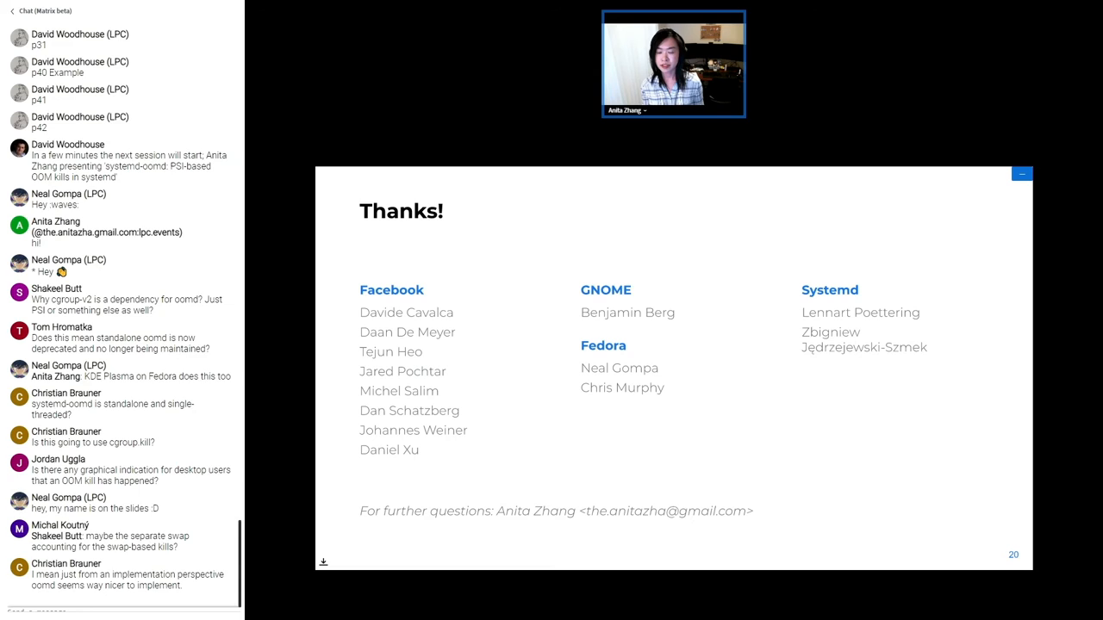
scroll(down, 3)
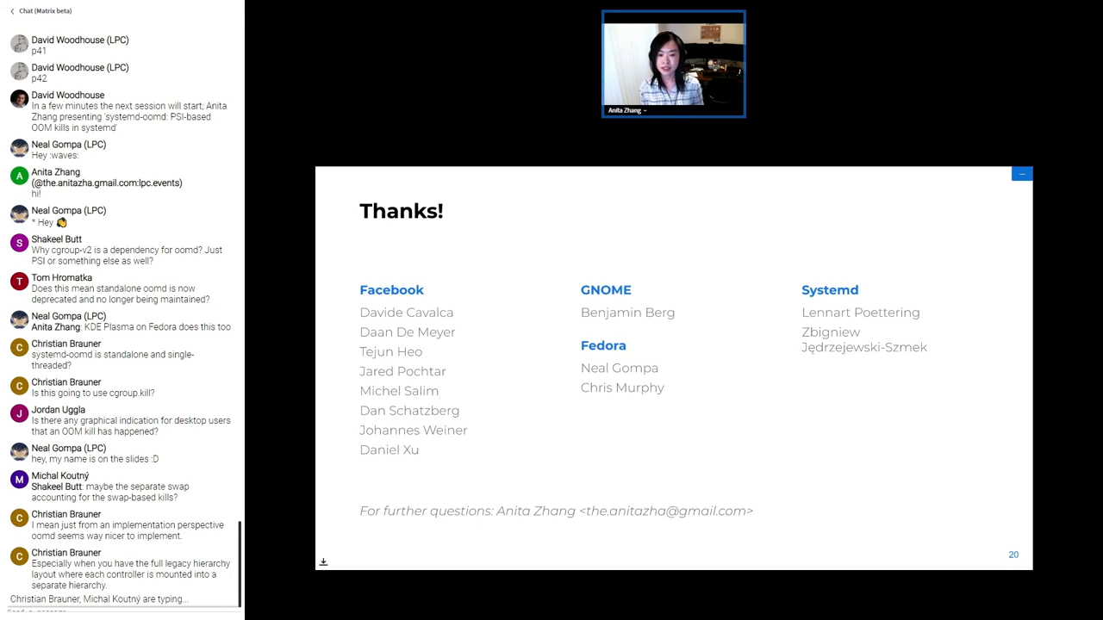
scroll(down, 3)
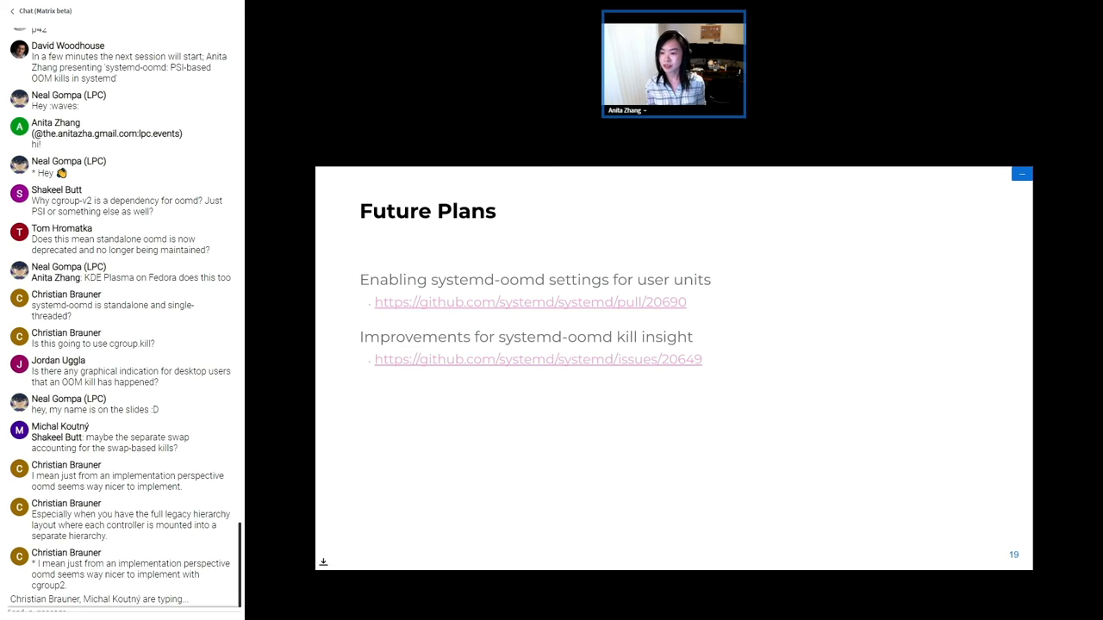
scroll(down, 3)
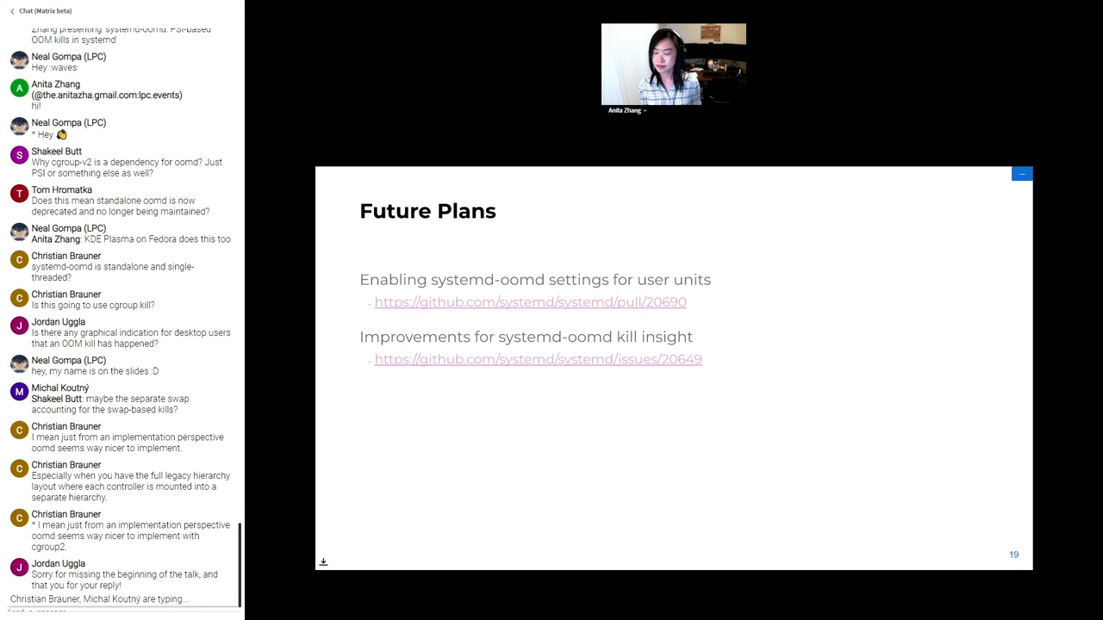
scroll(down, 3)
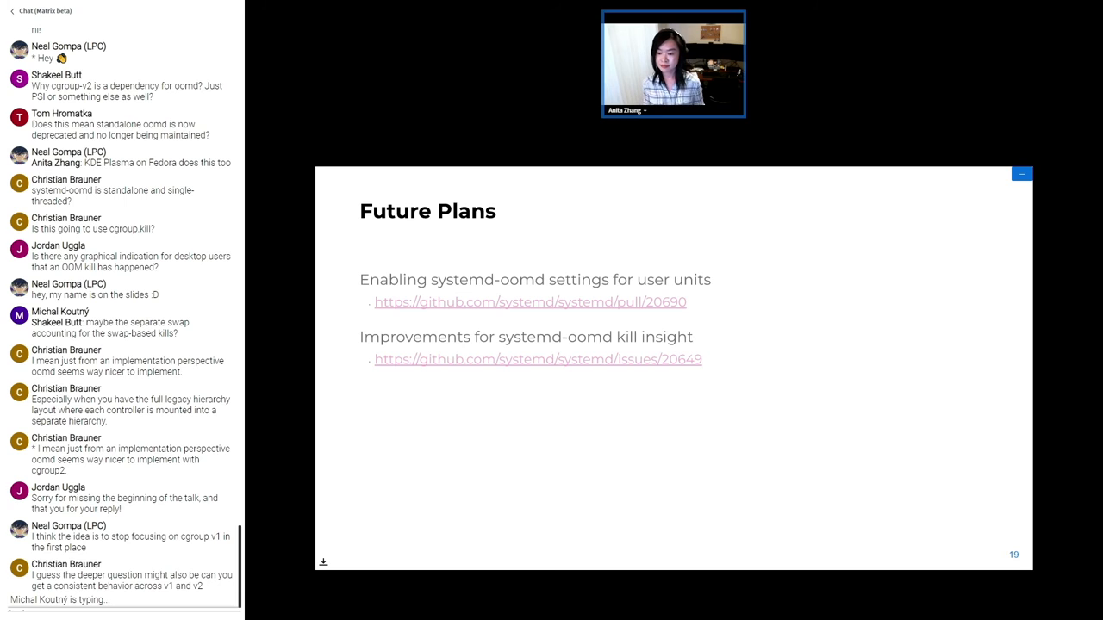
scroll(down, 3)
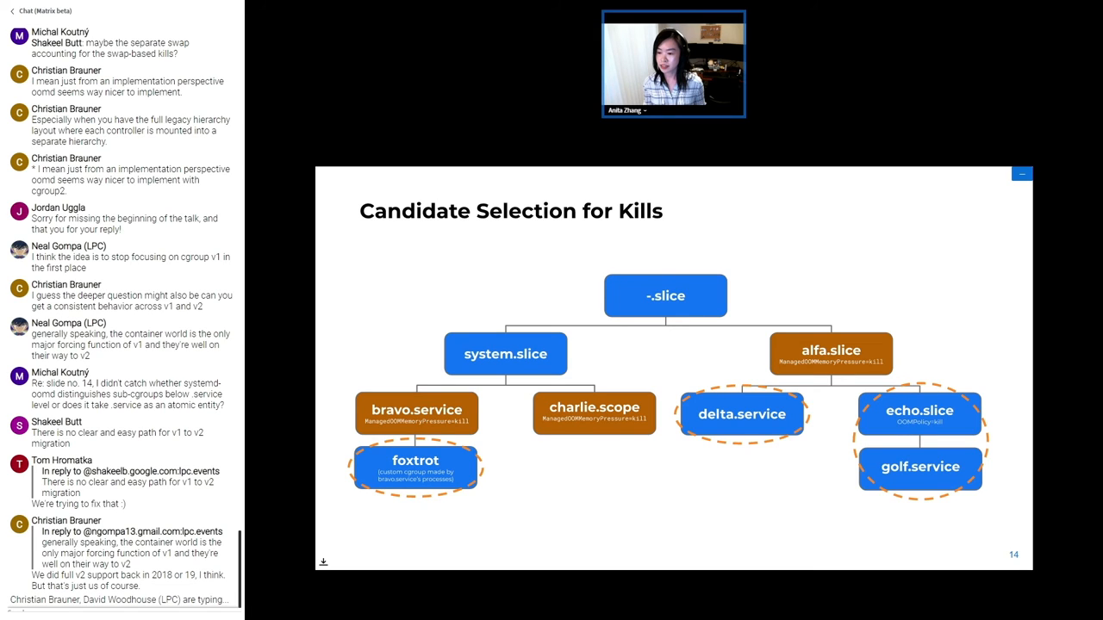
scroll(down, 3)
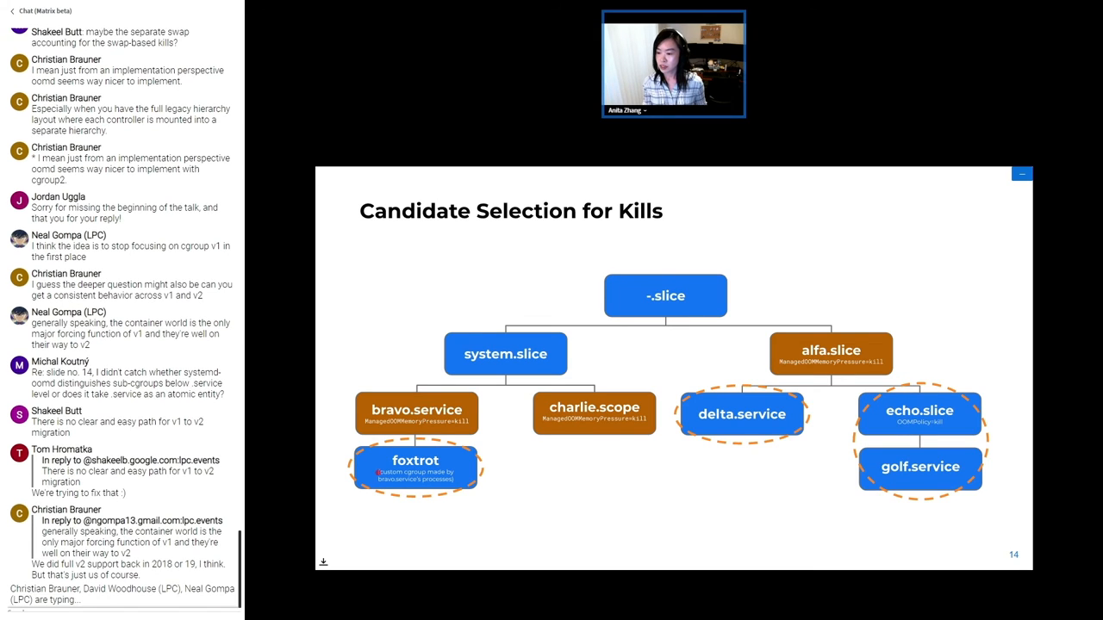
scroll(down, 3)
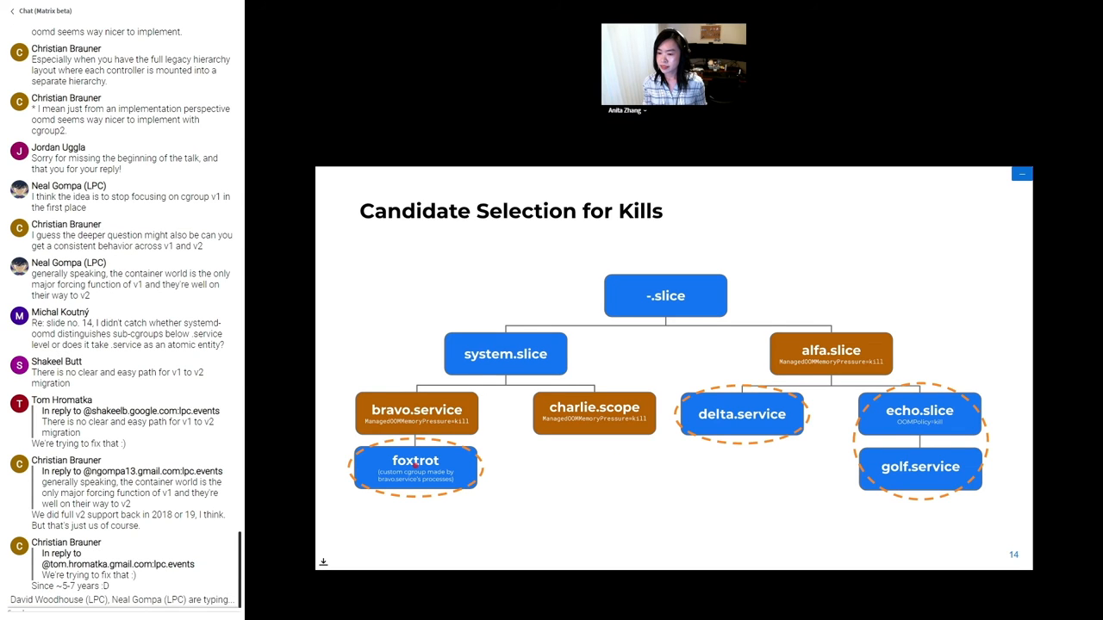
scroll(down, 3)
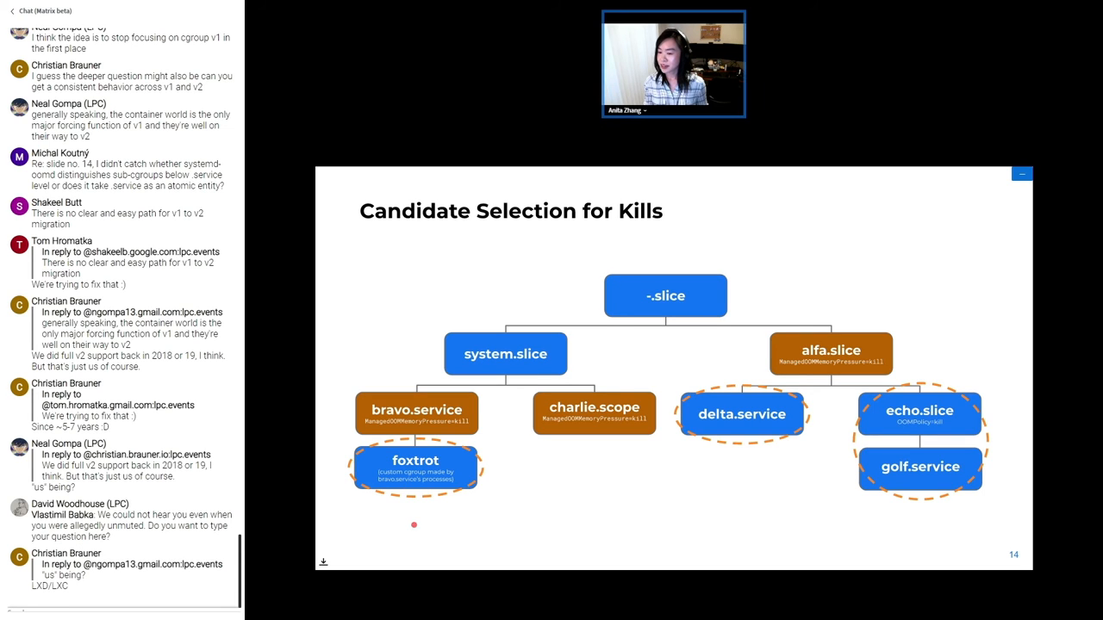
scroll(down, 3)
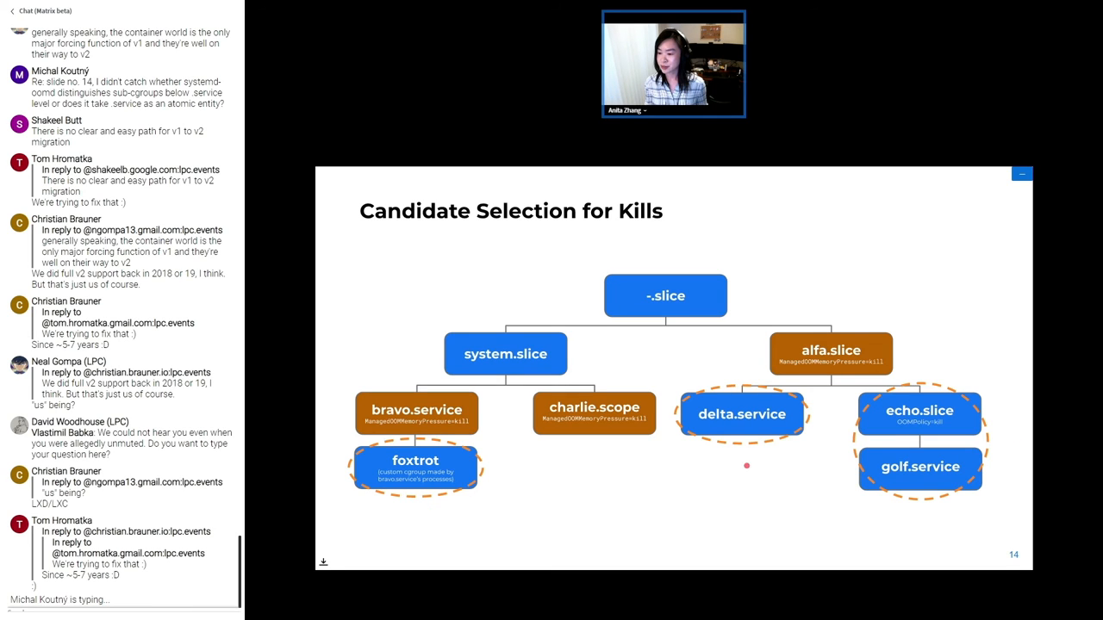
scroll(down, 3)
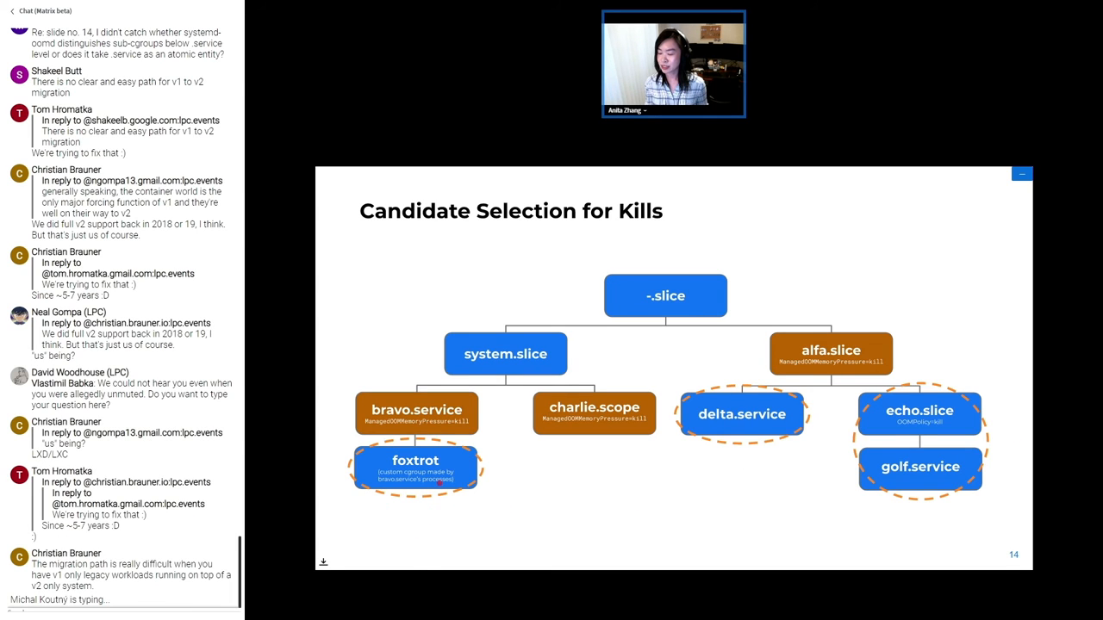
scroll(down, 3)
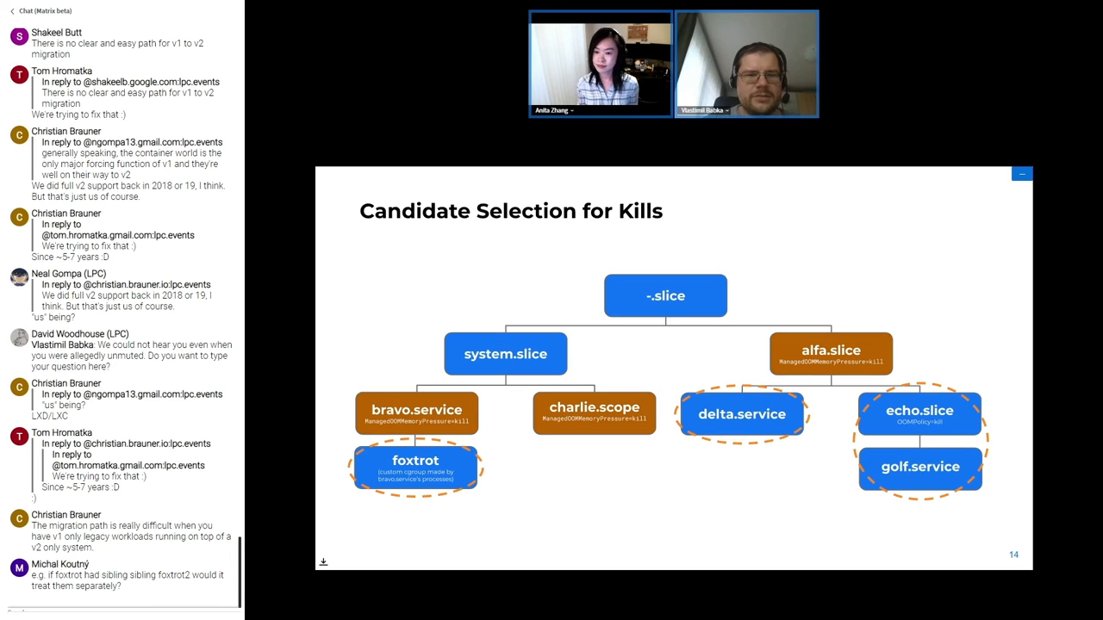
scroll(down, 3)
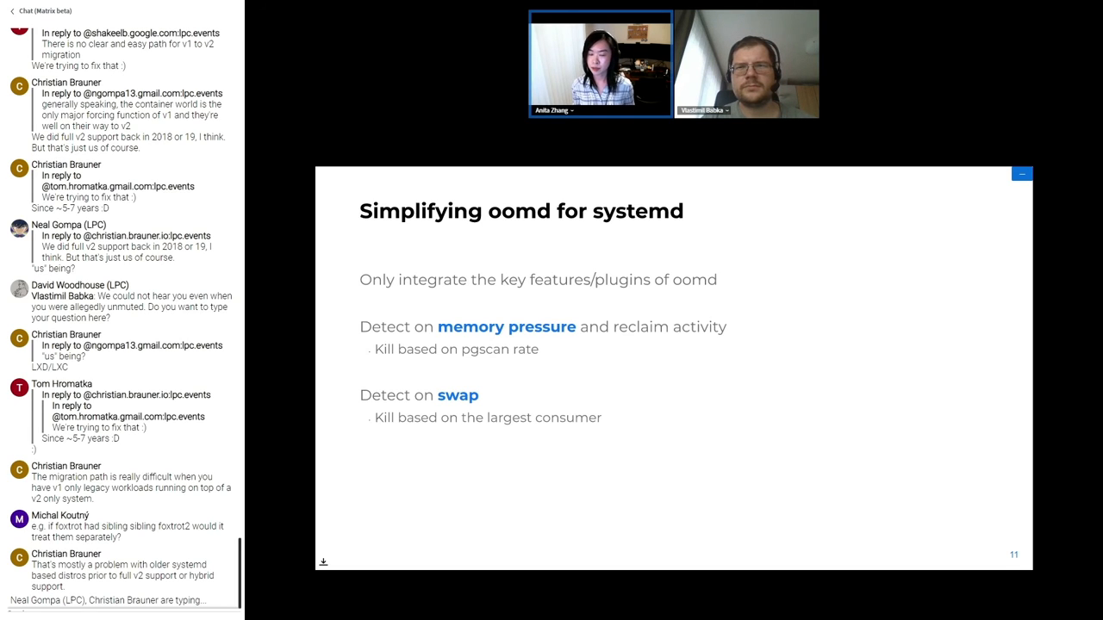
scroll(down, 3)
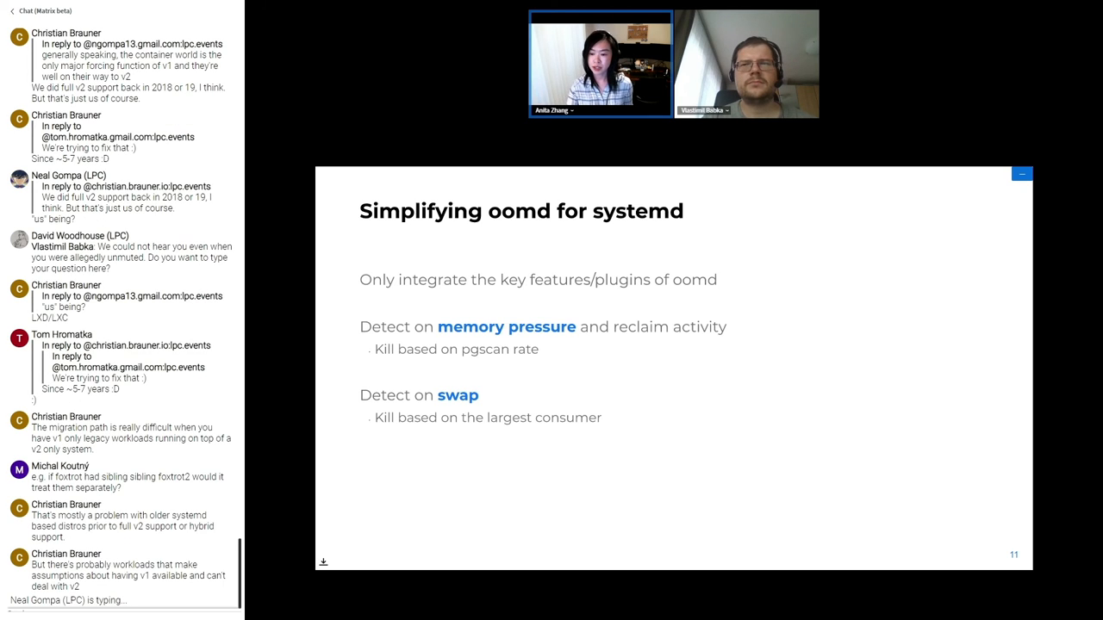
scroll(down, 3)
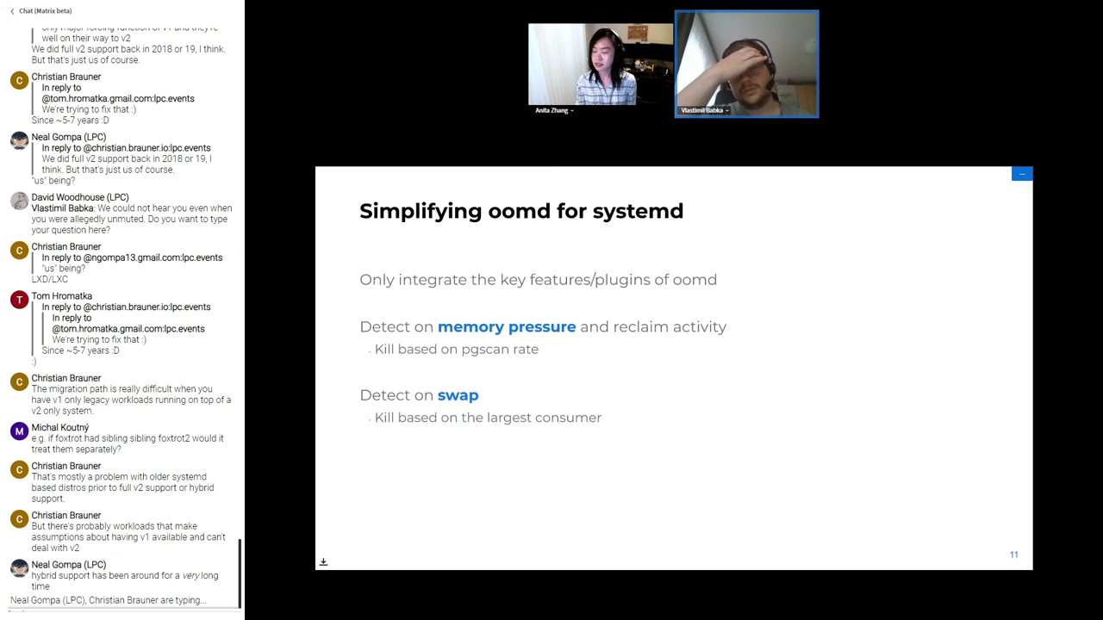
scroll(down, 3)
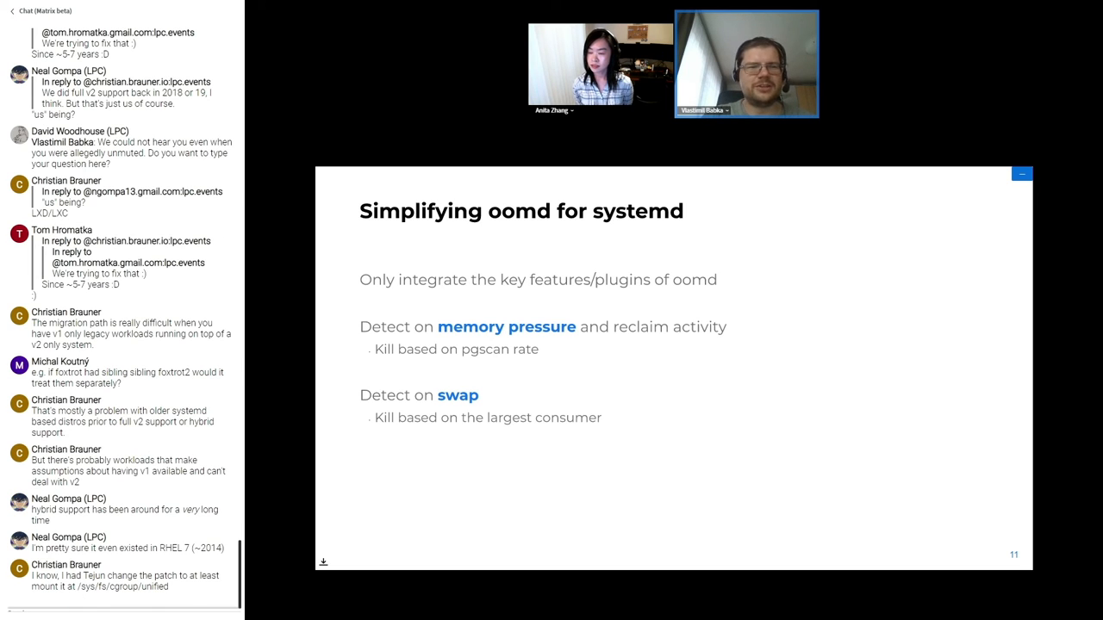
scroll(down, 3)
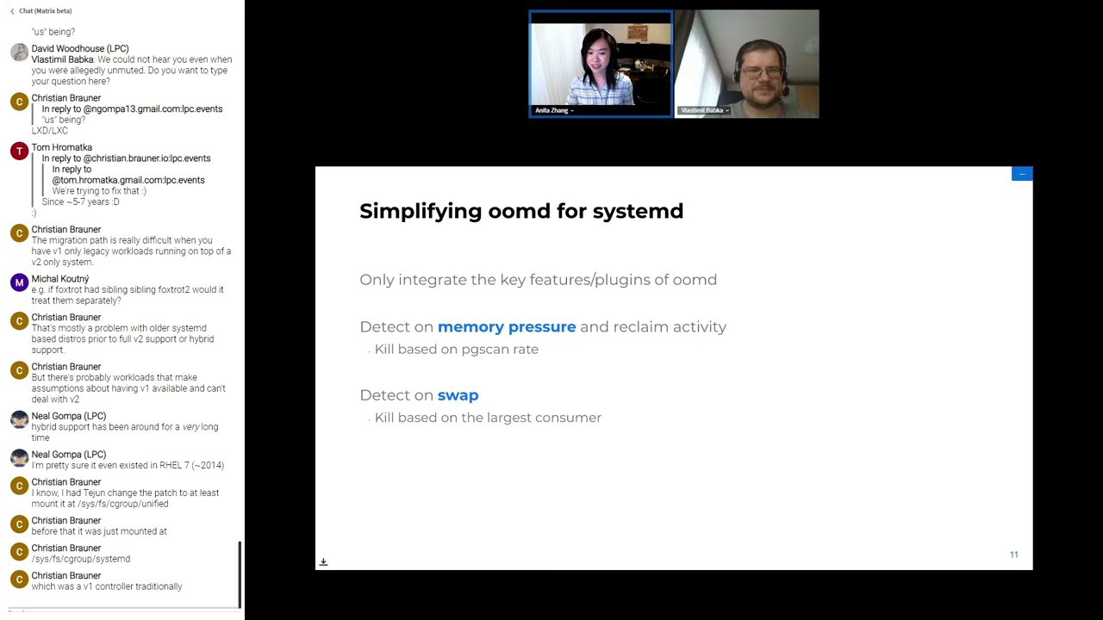
scroll(down, 3)
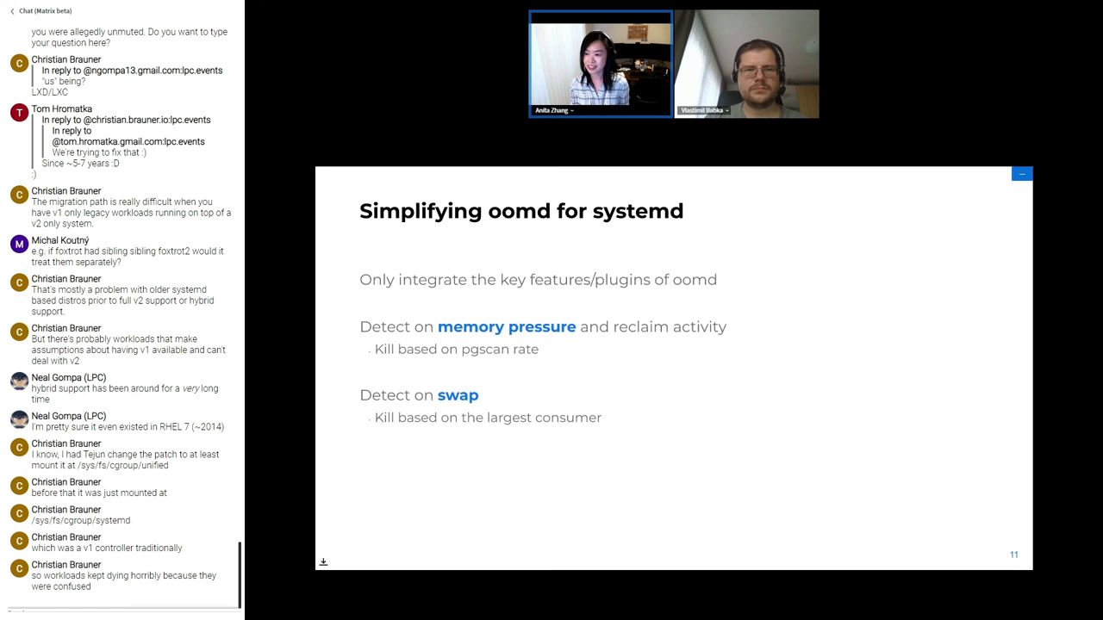
scroll(down, 3)
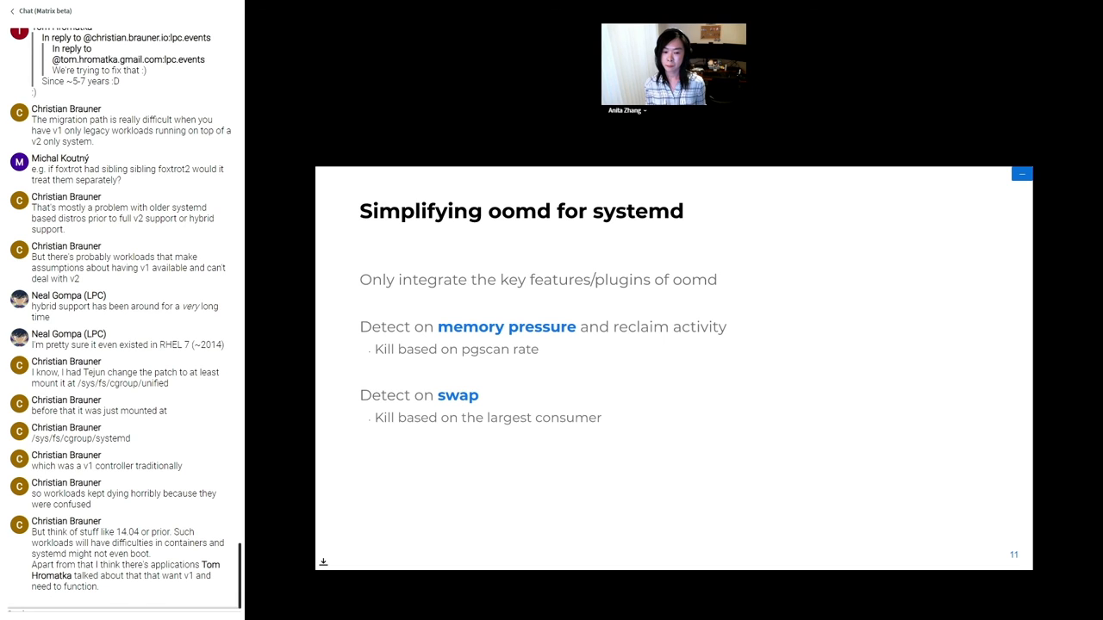
scroll(down, 3)
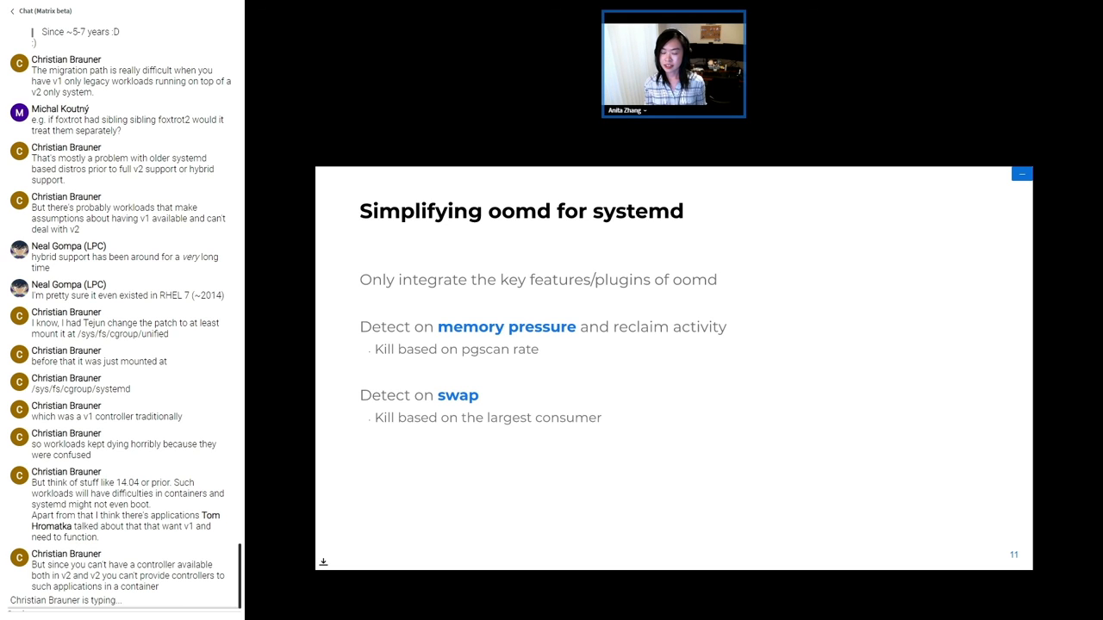
scroll(down, 3)
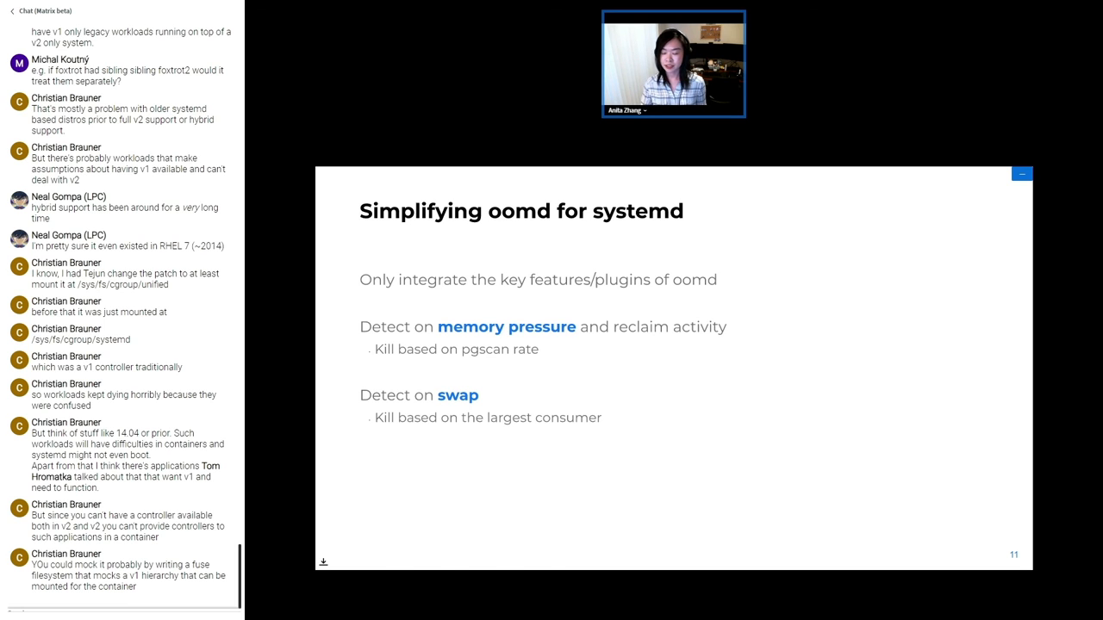
scroll(down, 3)
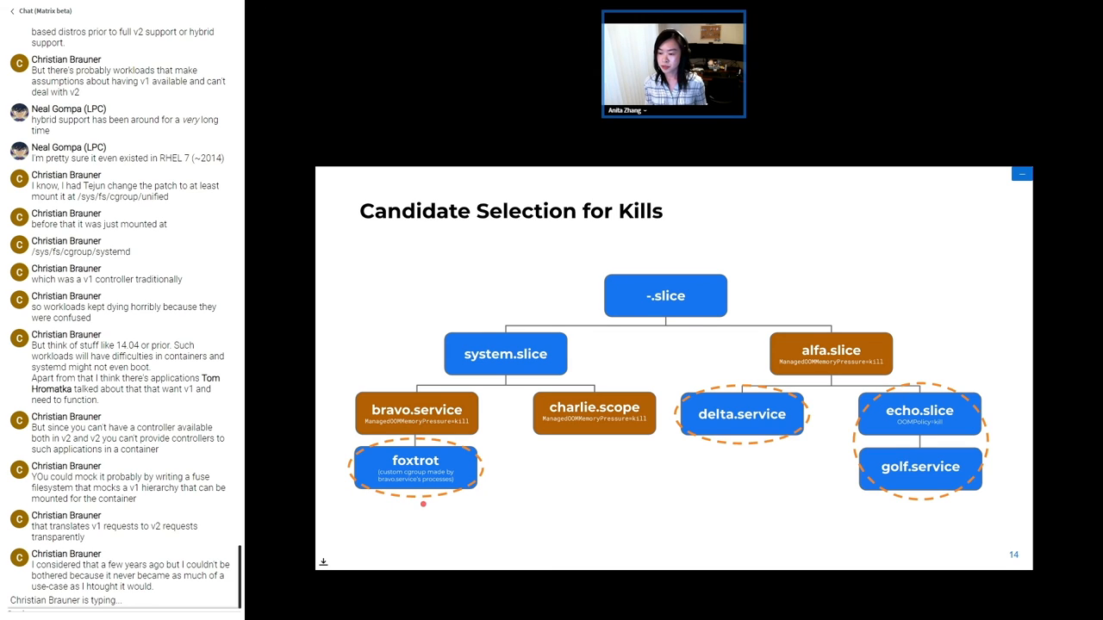
mouse_move(428, 524)
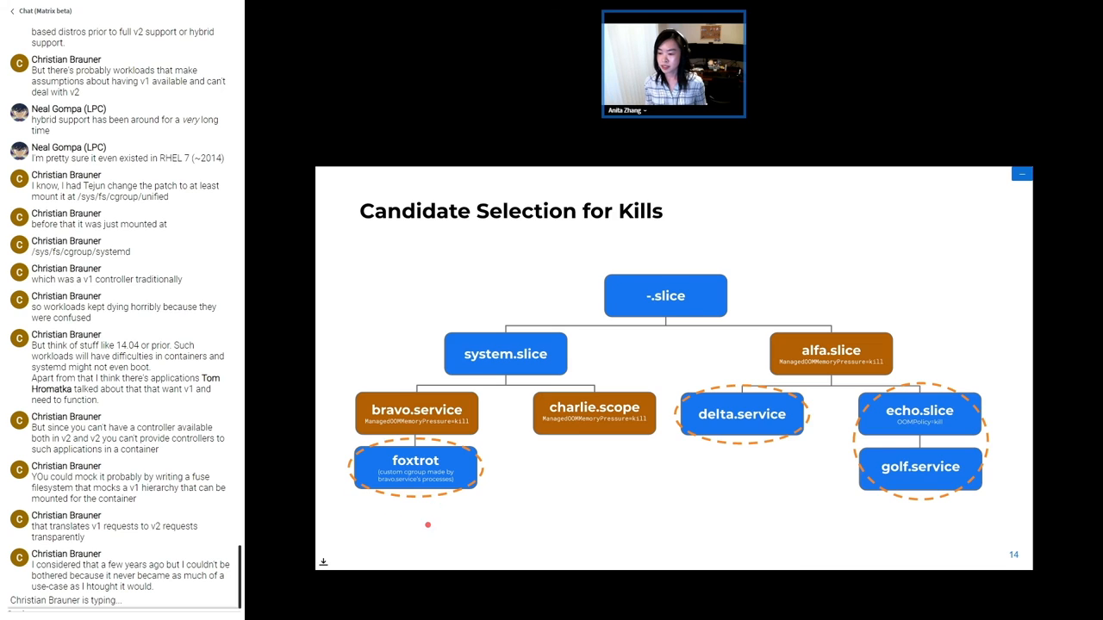
scroll(down, 3)
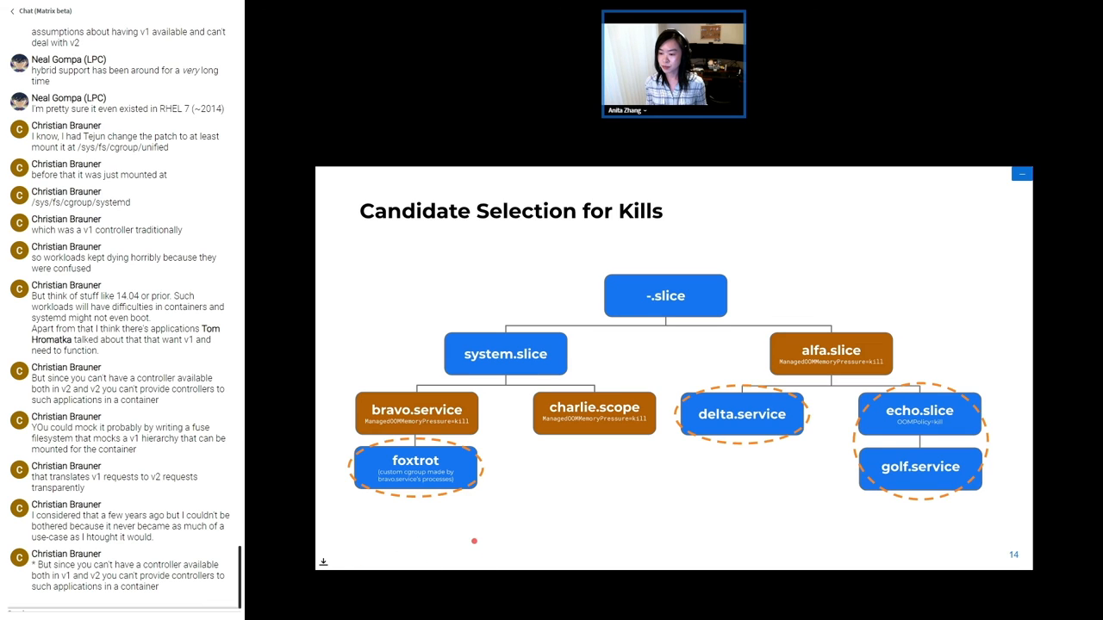
mouse_move(451, 542)
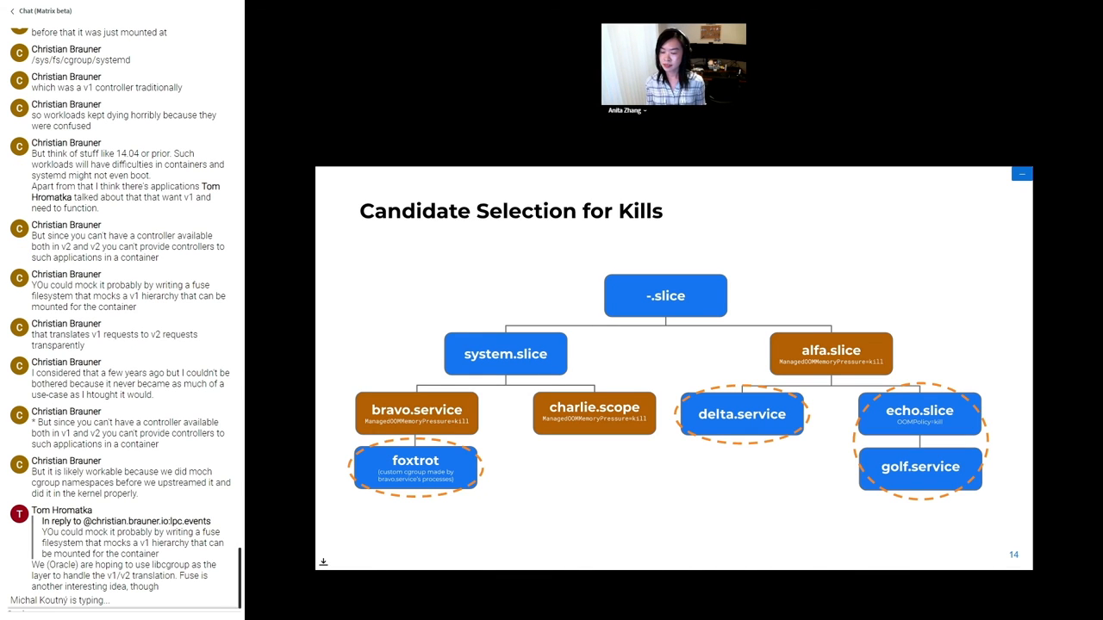
scroll(down, 3)
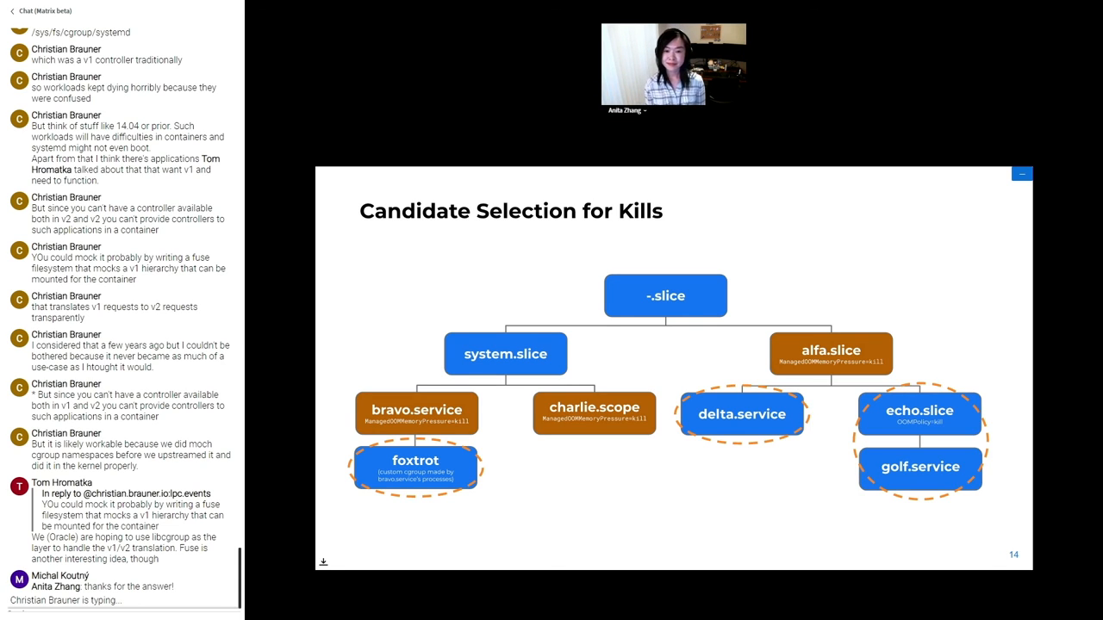
scroll(down, 3)
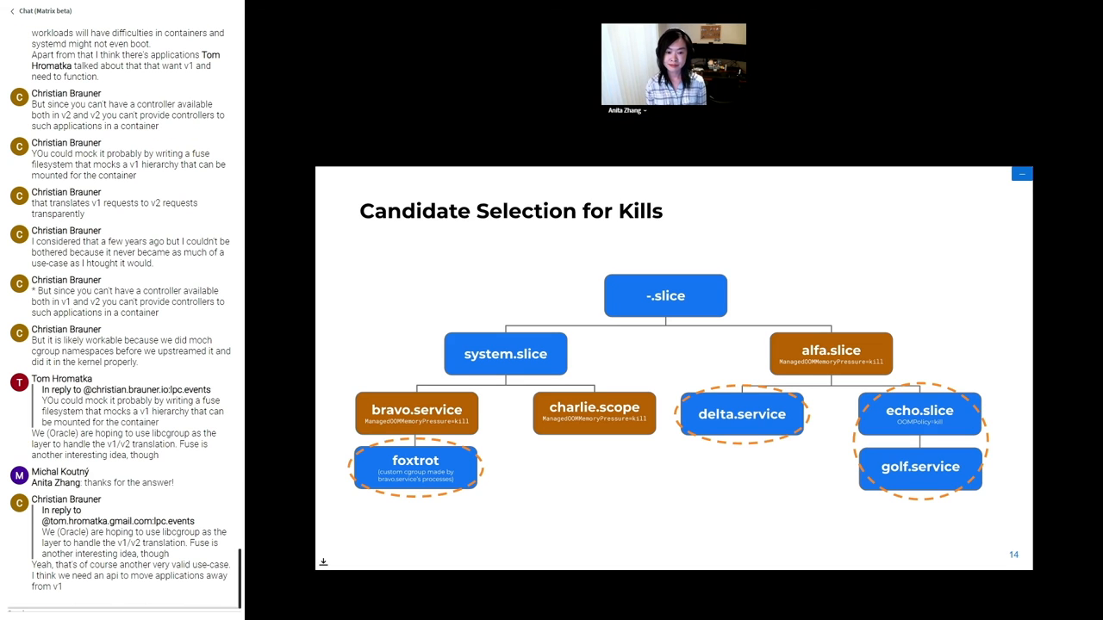